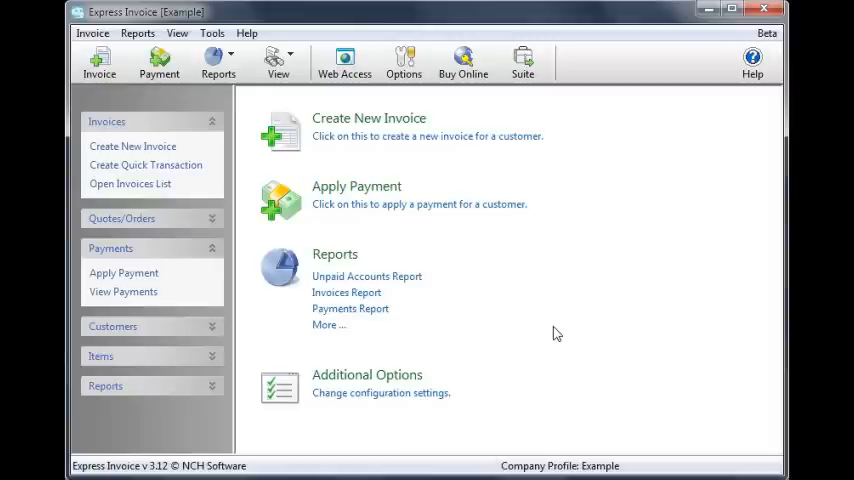
mouse_move(437, 137)
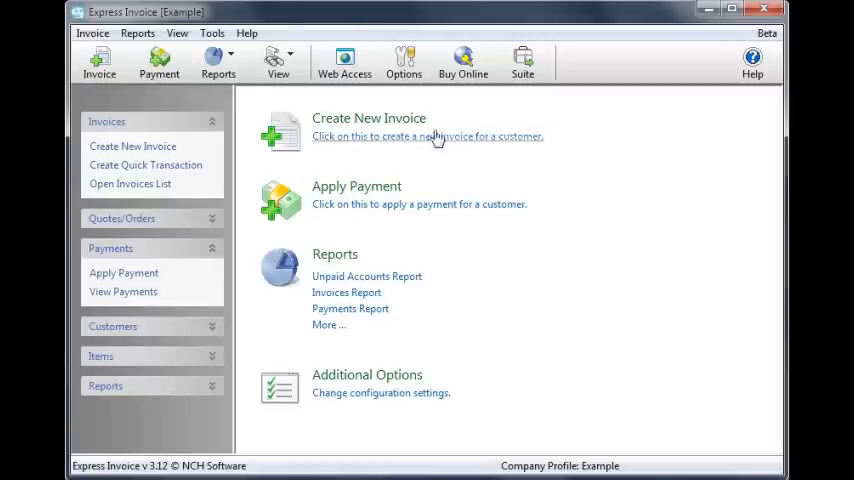
left_click(404, 60)
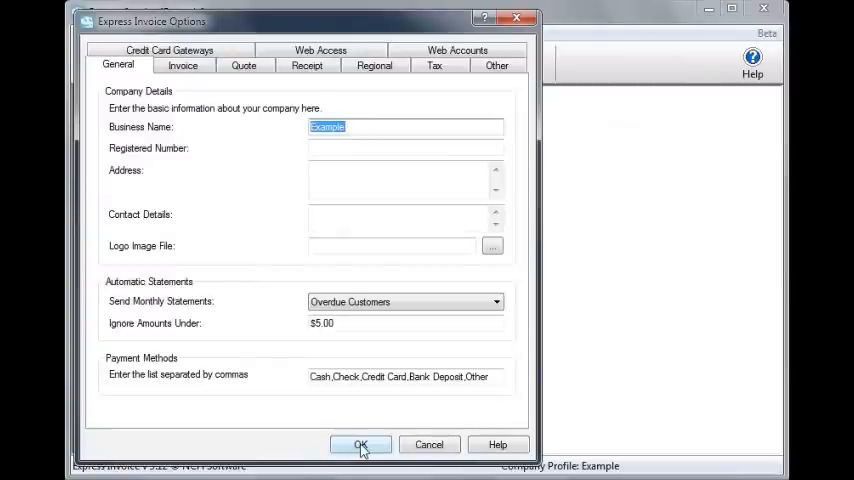
left_click(457, 50)
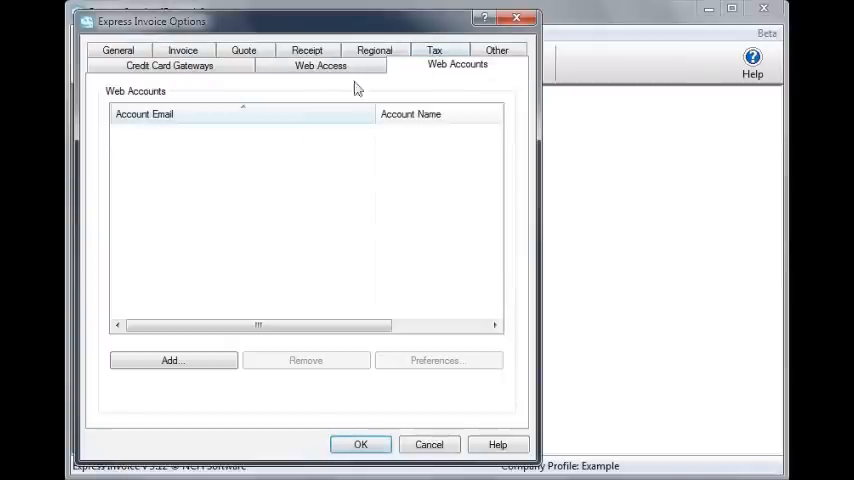
left_click(172, 360)
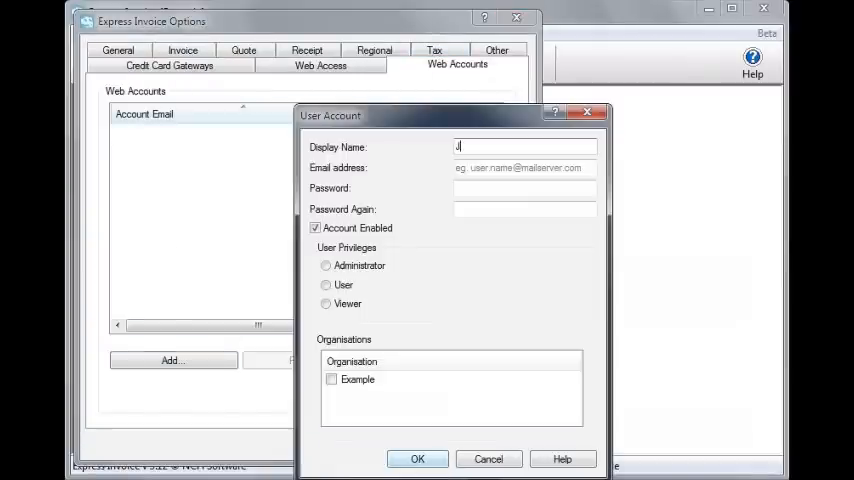
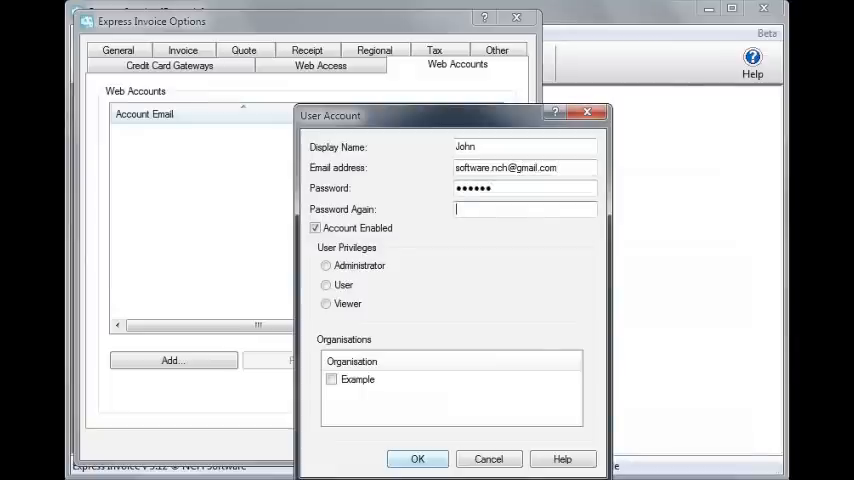
type("••••••")
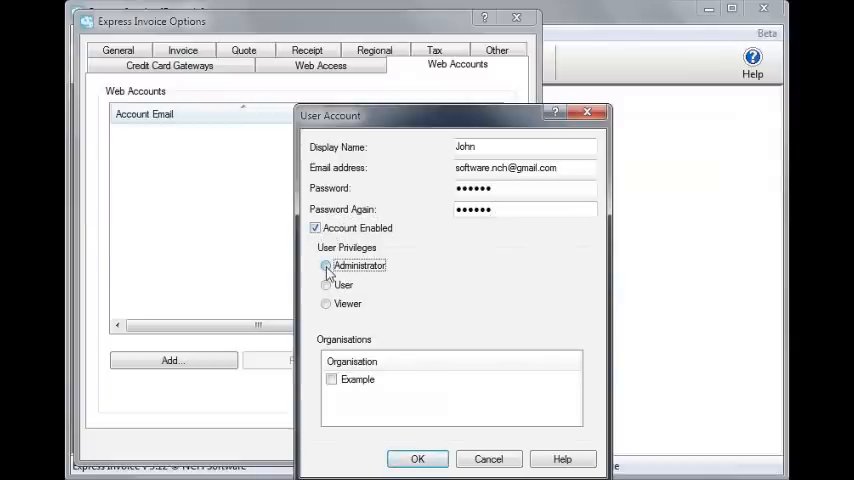
left_click(326, 266)
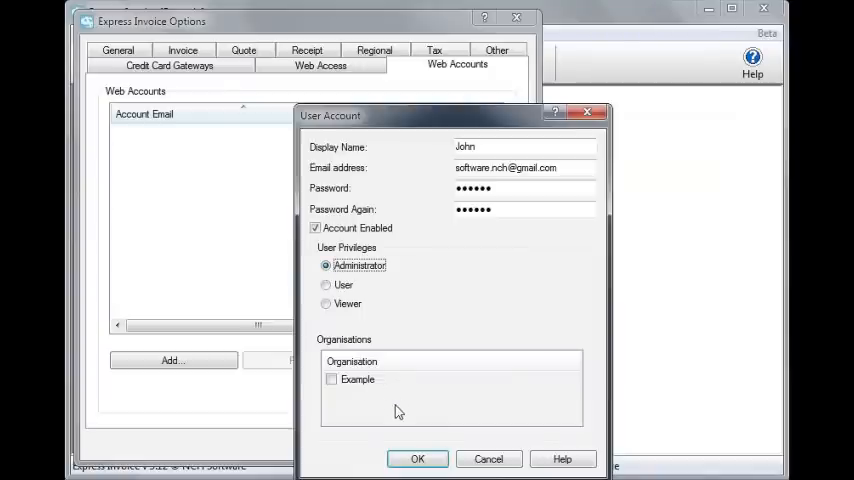
left_click(418, 458)
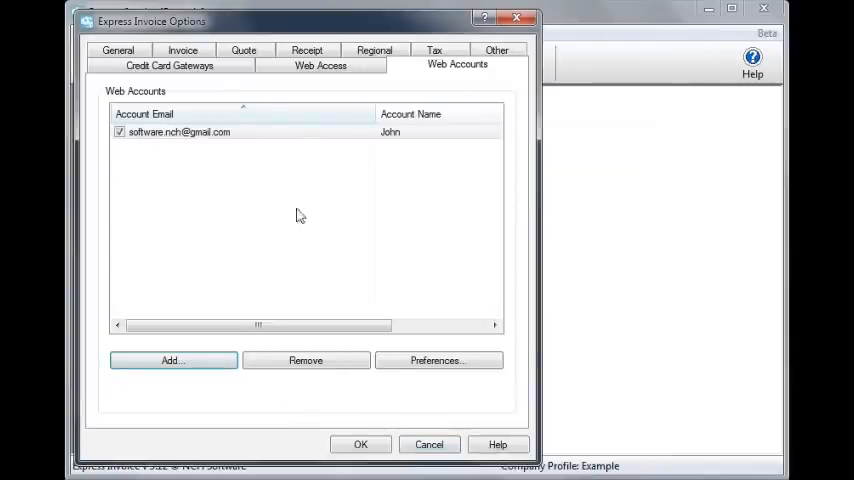
Start the non-secure web access server and allow it through User Account Control.
left_click(320, 65)
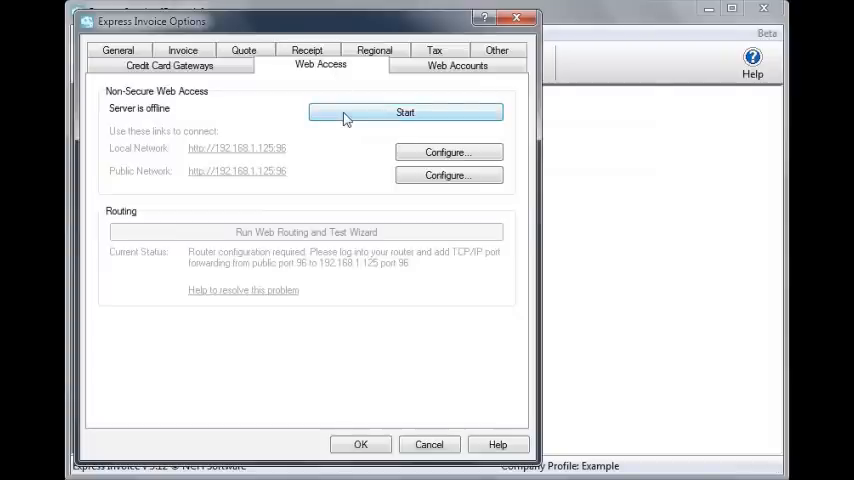
left_click(405, 112)
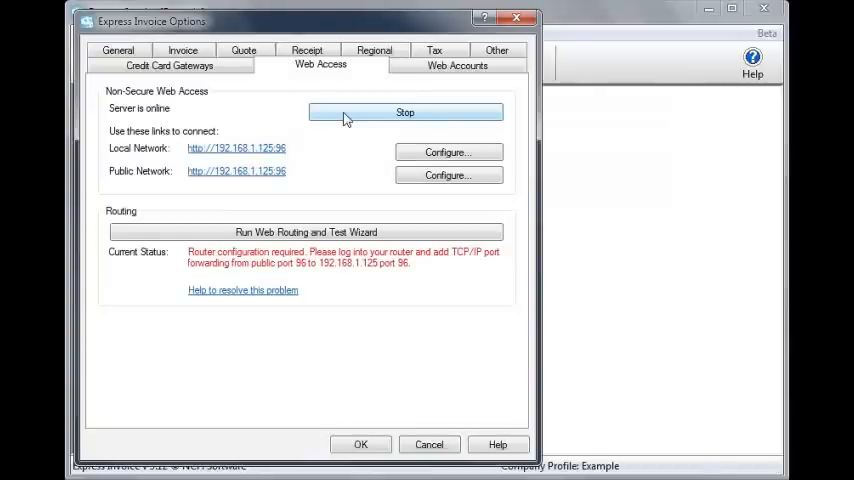
left_click(405, 112)
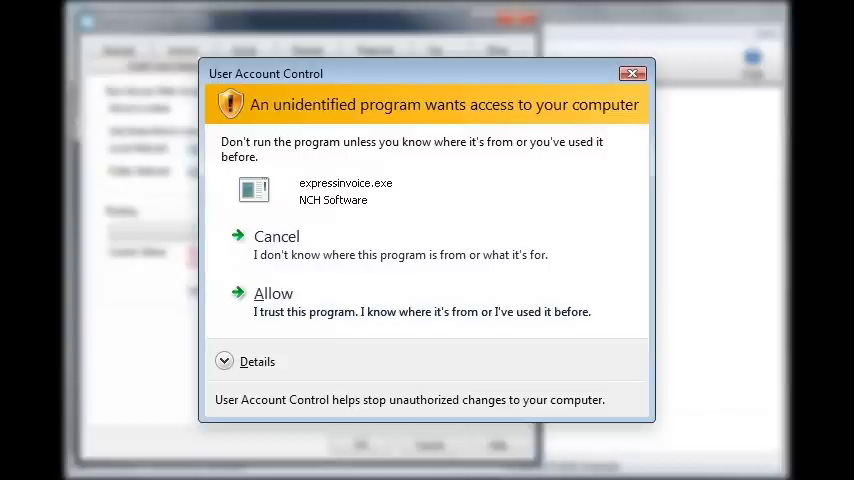
left_click(273, 293)
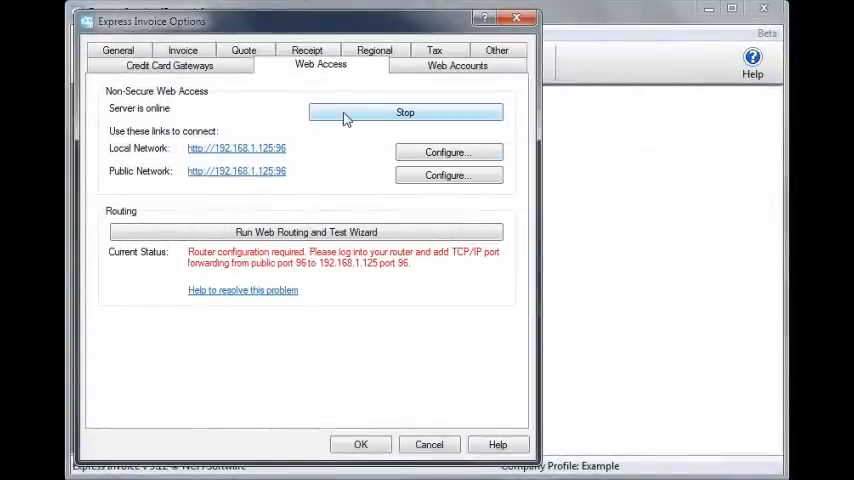
mouse_move(286, 155)
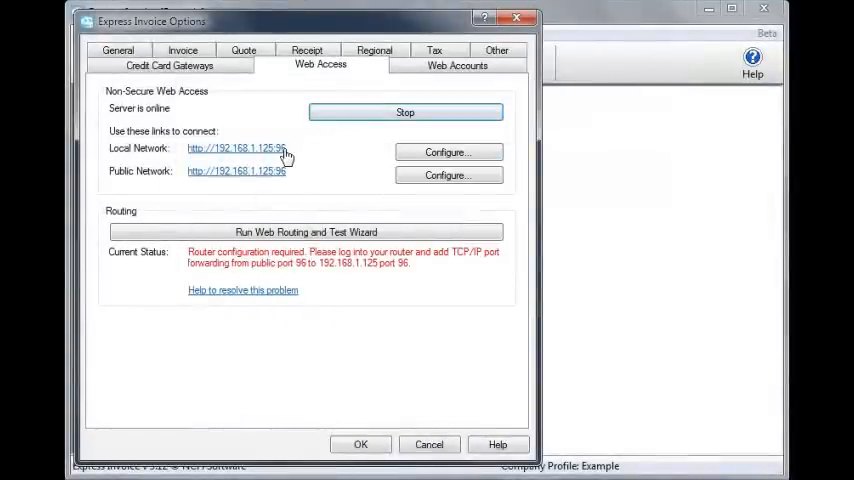
mouse_move(283, 178)
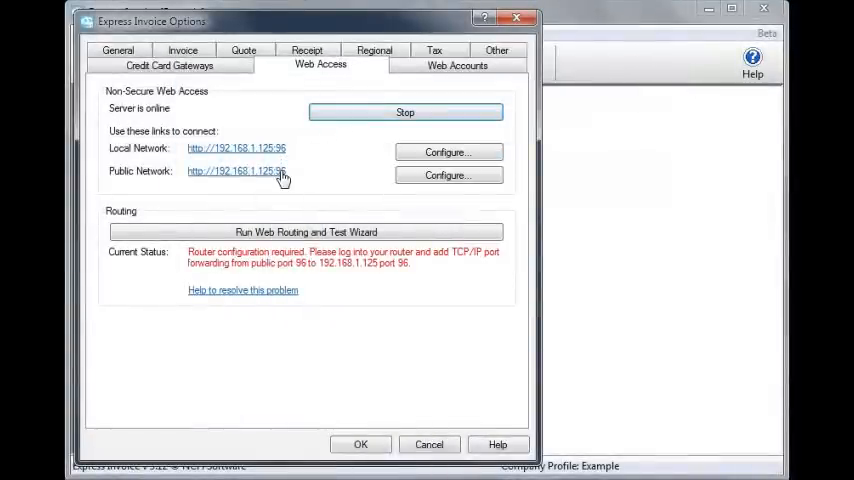
Recheck the Web Accounts and Web Access tabs, close Options, and launch Web Access in Firefox.
left_click(457, 65)
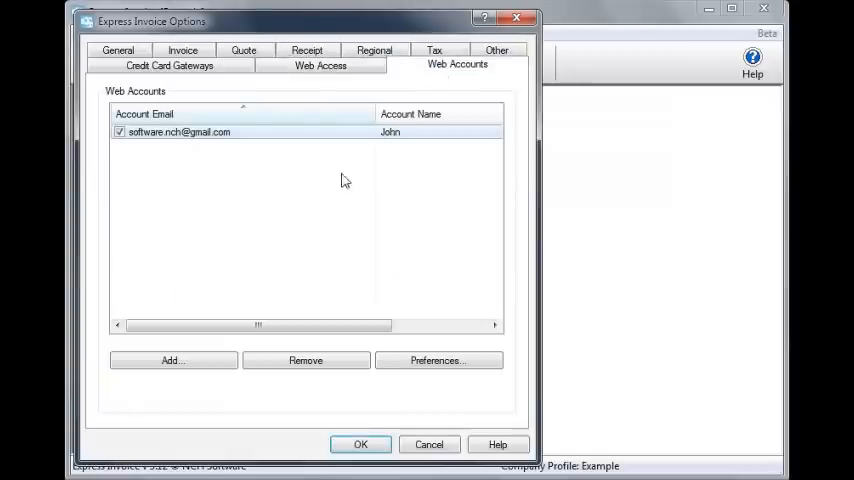
mouse_move(260, 290)
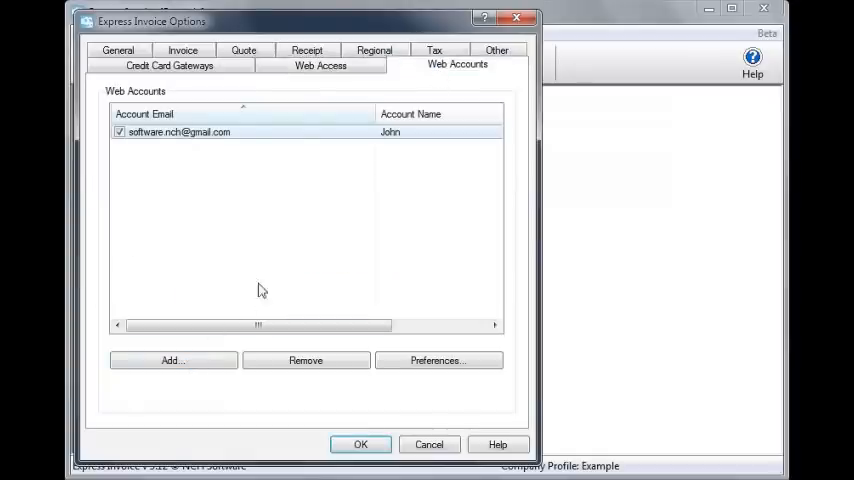
left_click(320, 64)
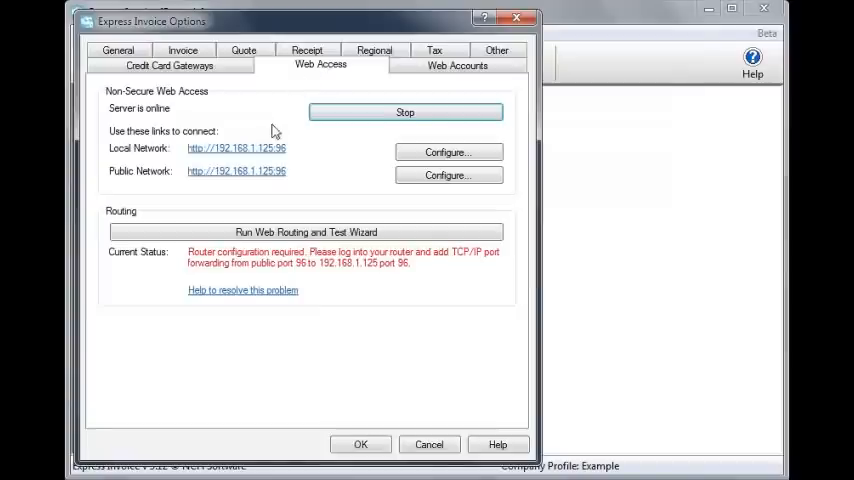
mouse_move(310, 160)
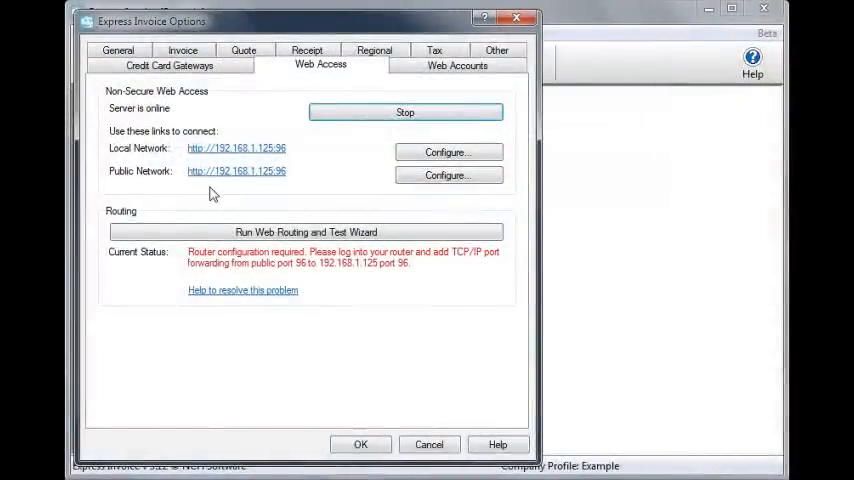
mouse_move(228, 353)
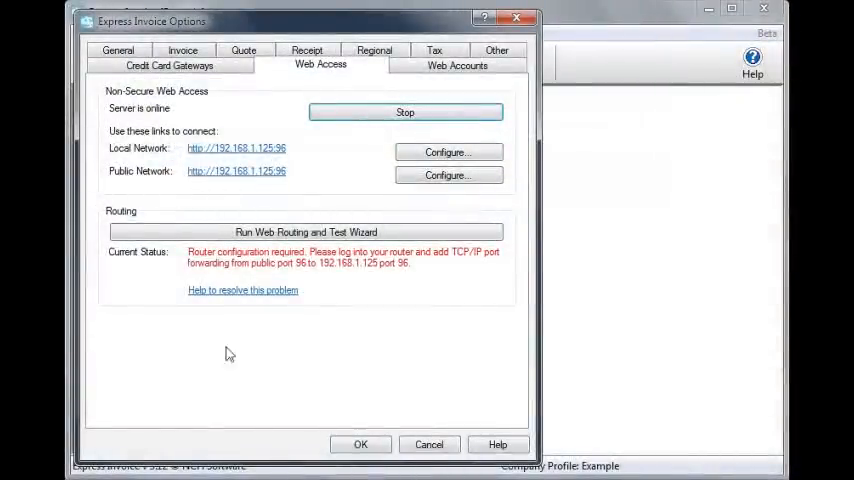
mouse_move(221, 260)
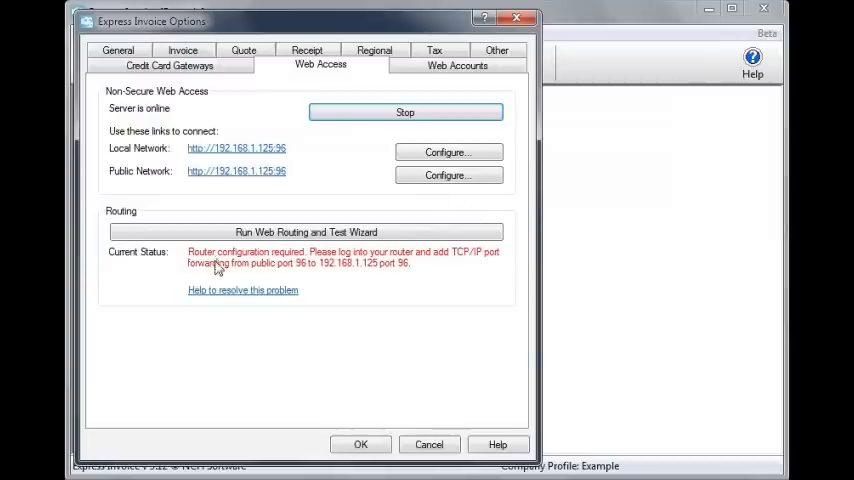
mouse_move(213, 280)
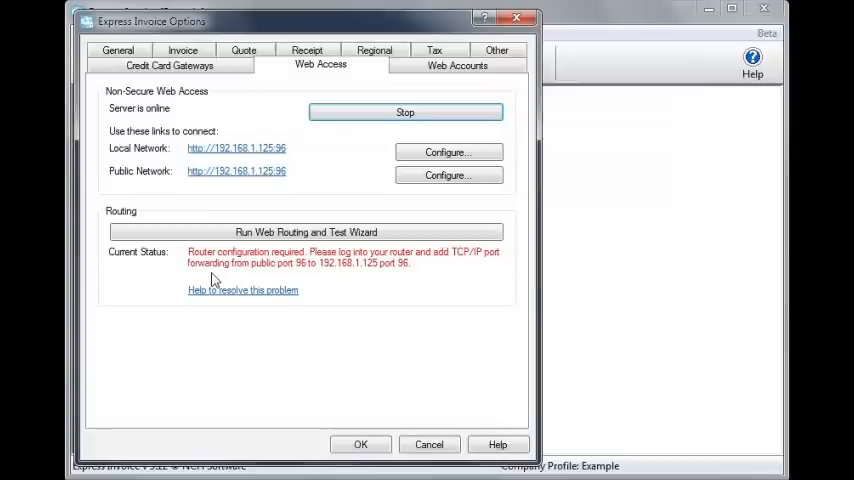
mouse_move(258, 278)
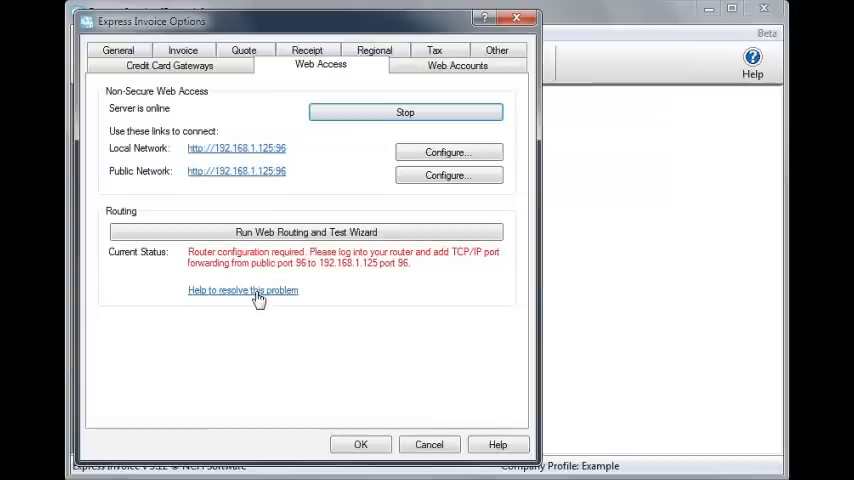
mouse_move(204, 298)
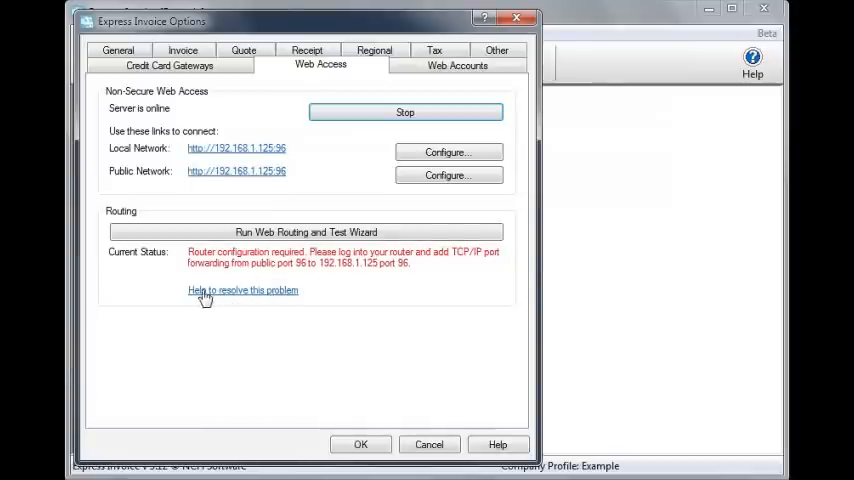
mouse_move(328, 300)
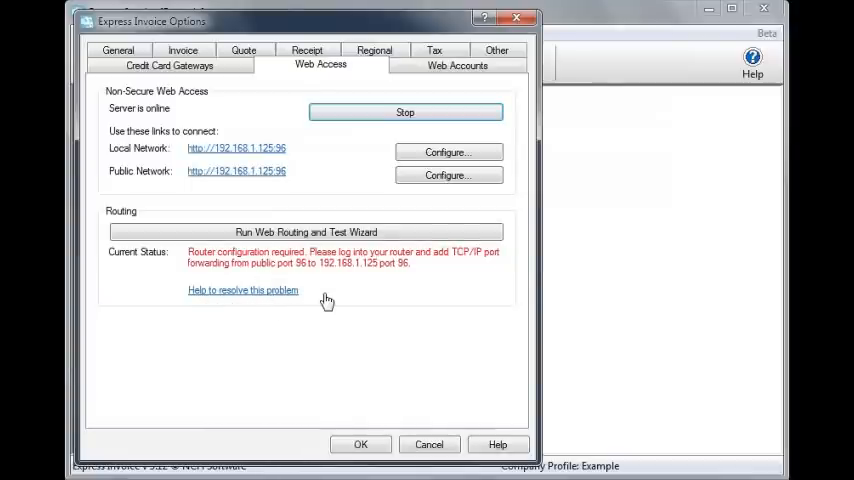
mouse_move(333, 283)
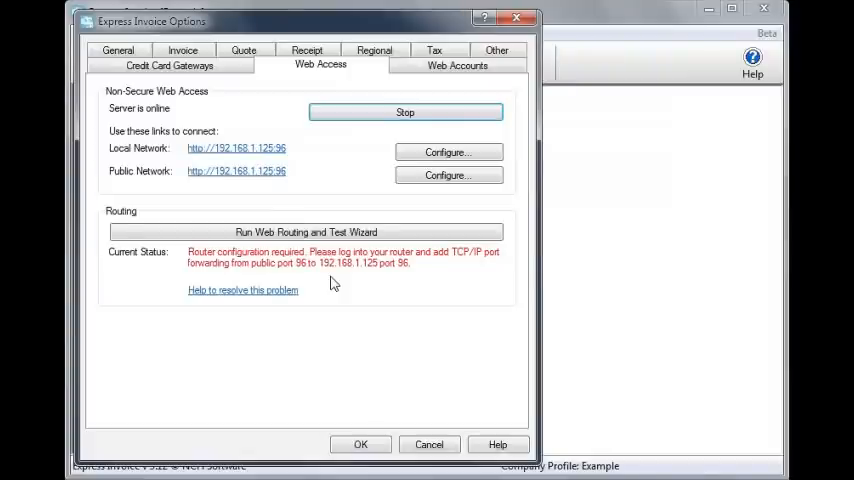
left_click(360, 444)
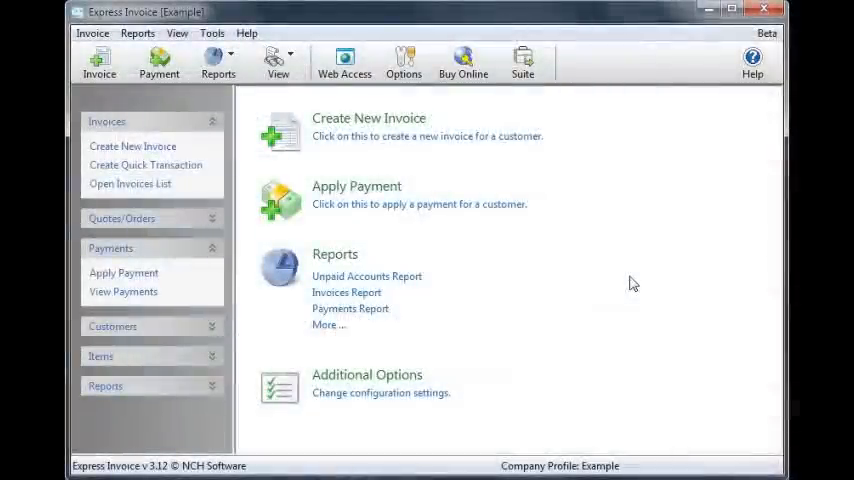
left_click(403, 60)
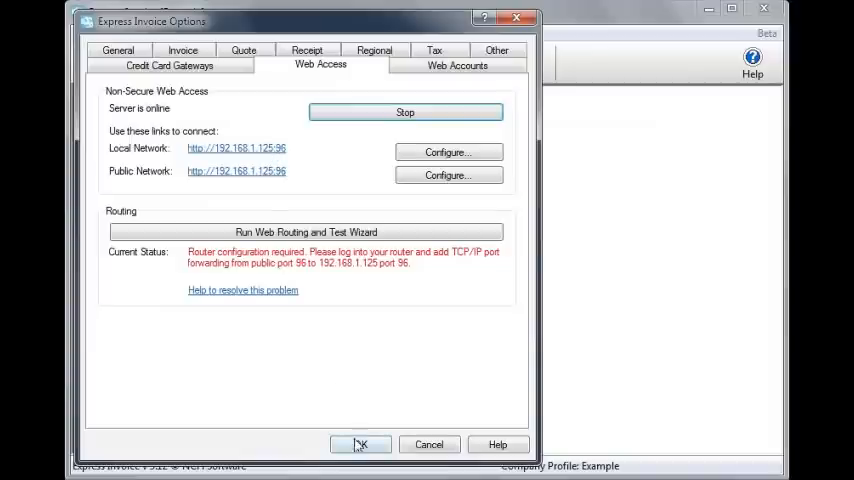
left_click(360, 444)
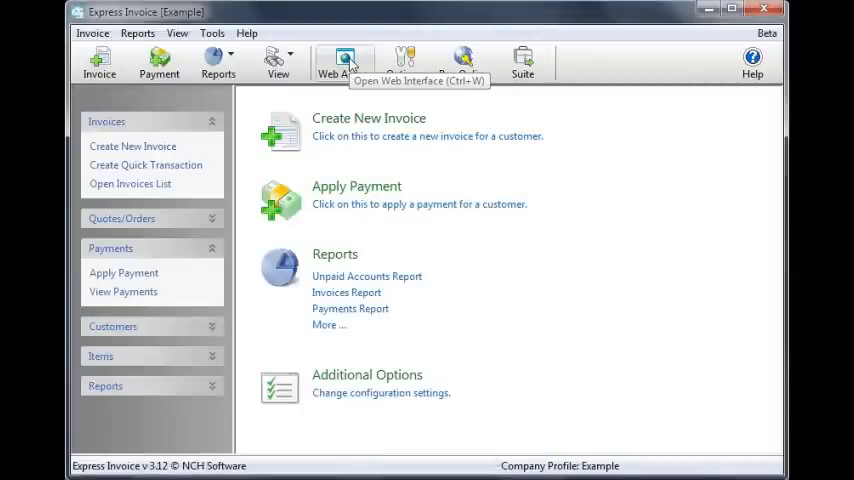
left_click(344, 60)
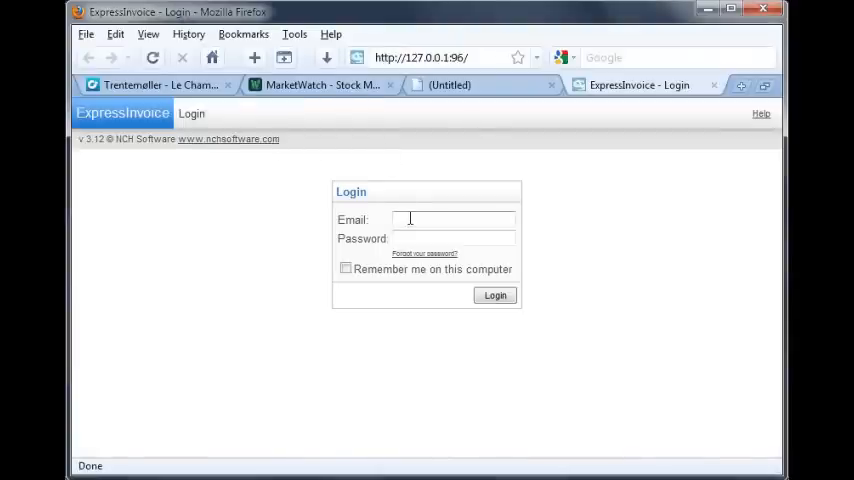
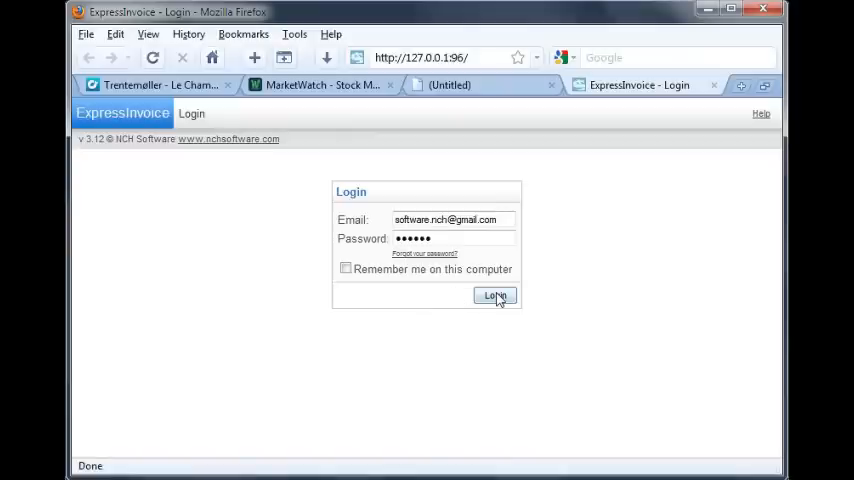
left_click(494, 295)
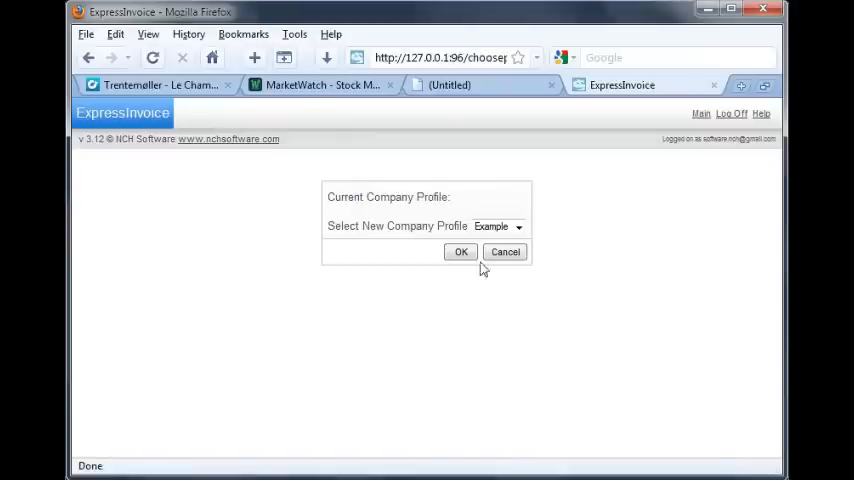
left_click(461, 251)
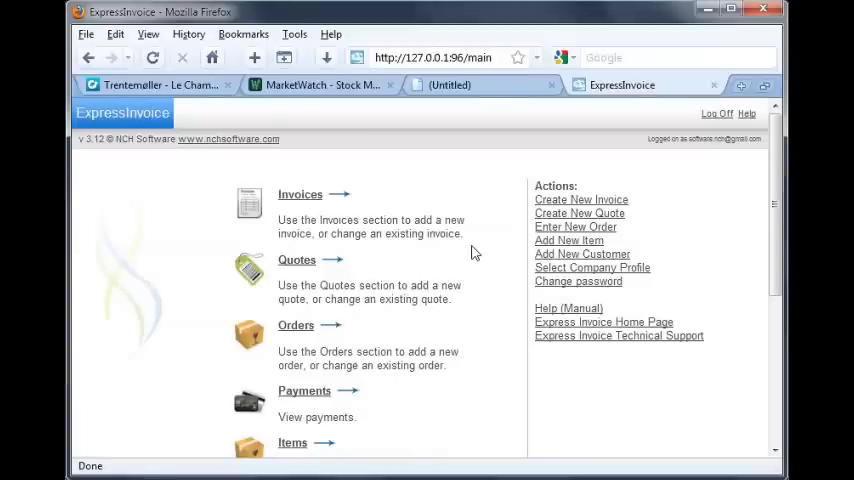
mouse_move(739, 196)
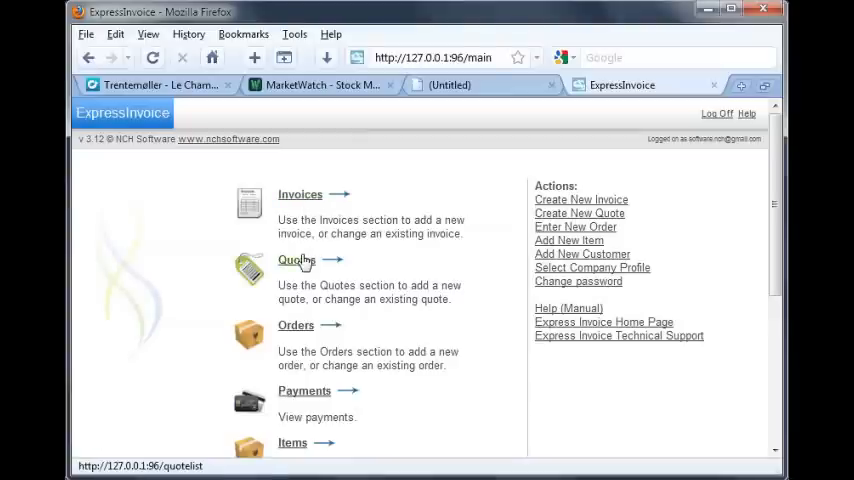
mouse_move(296, 326)
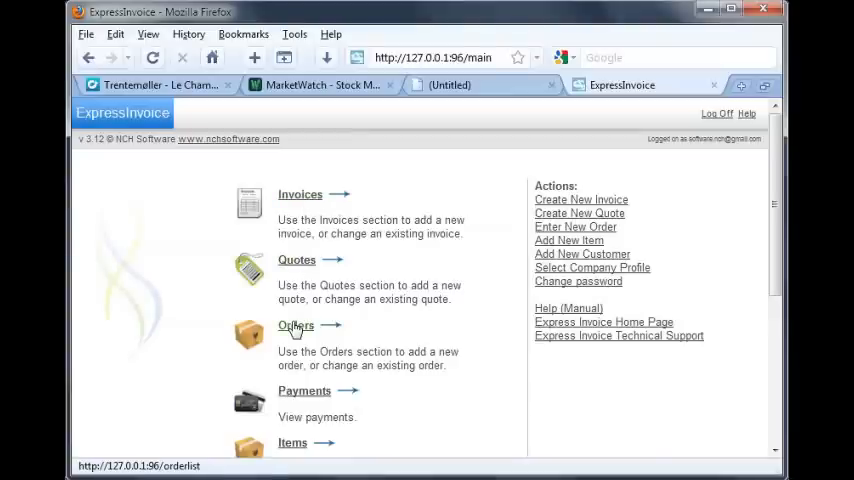
scroll("down", 3)
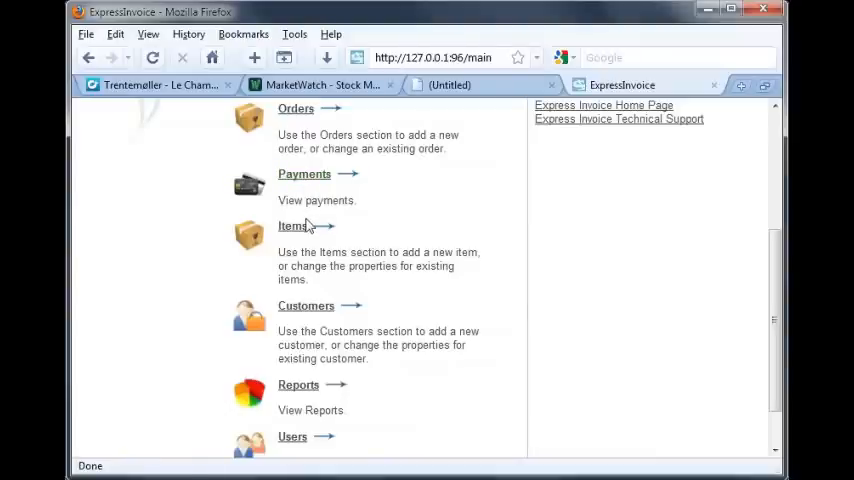
mouse_move(303, 328)
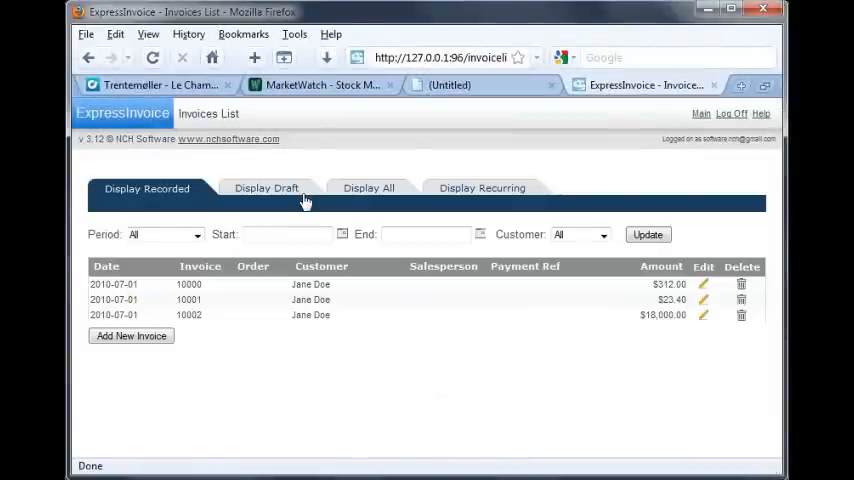
mouse_move(212, 289)
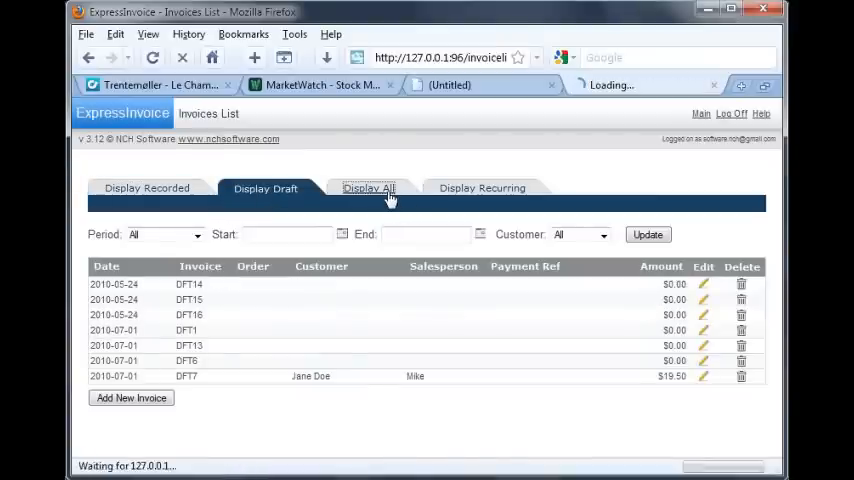
left_click(482, 188)
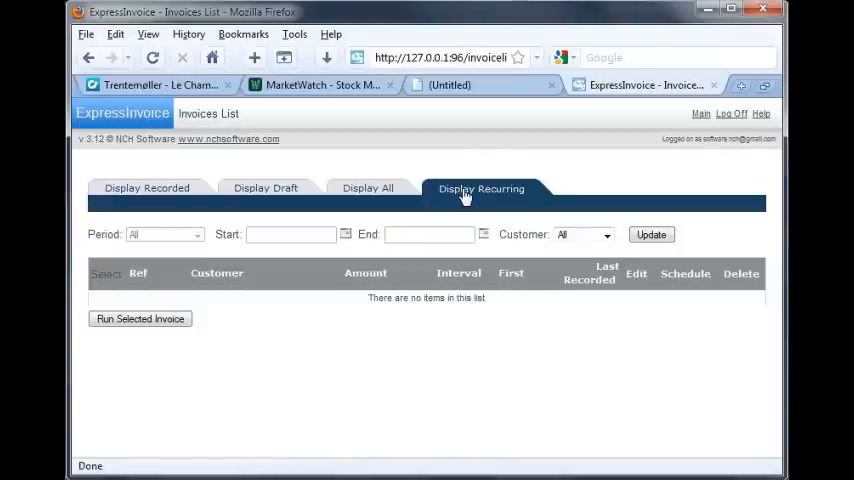
left_click(147, 188)
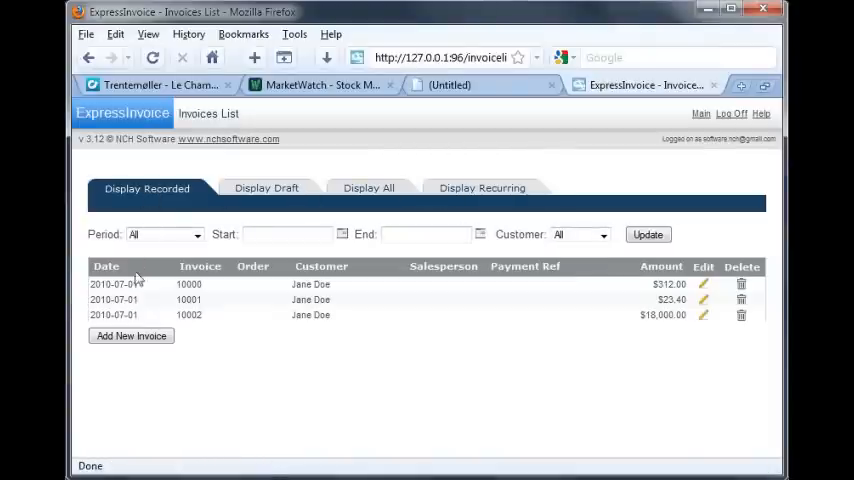
mouse_move(131, 336)
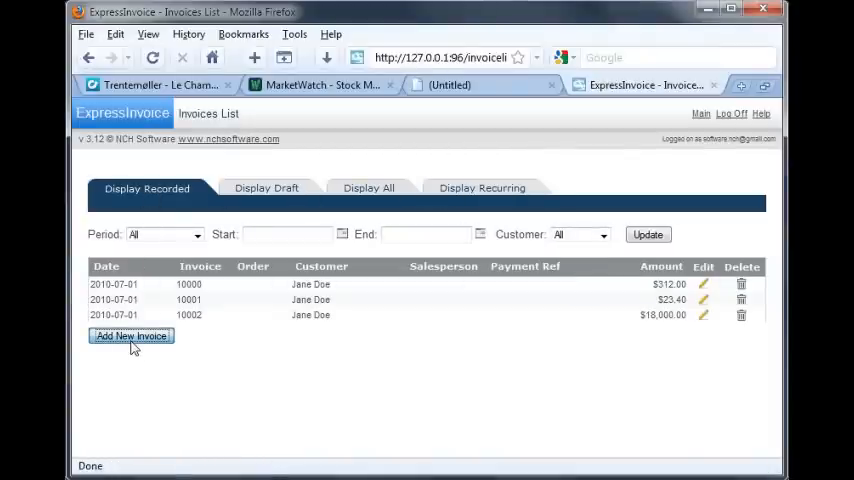
Open a new invoice form, scroll down to Record and Cancel and back, then return to Main.
left_click(131, 335)
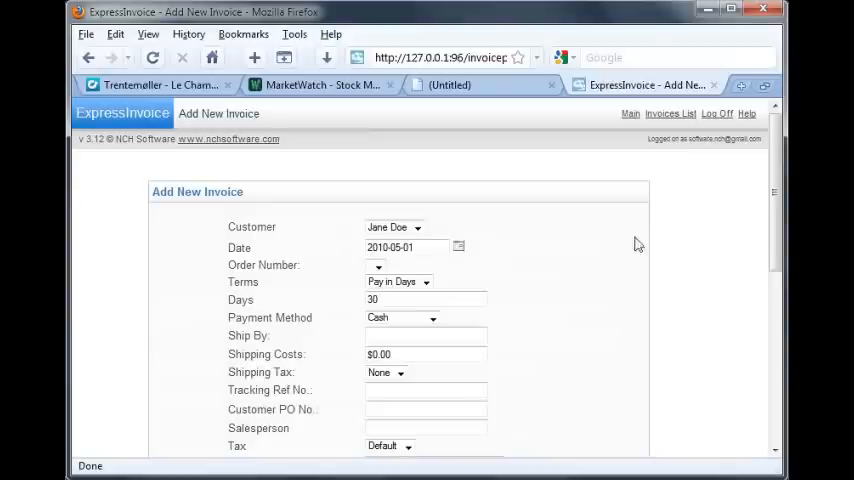
mouse_move(761, 176)
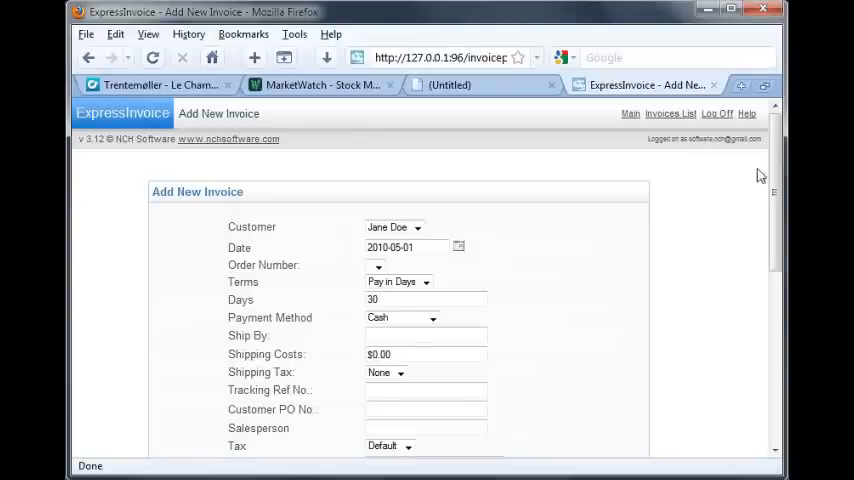
scroll("down", 3)
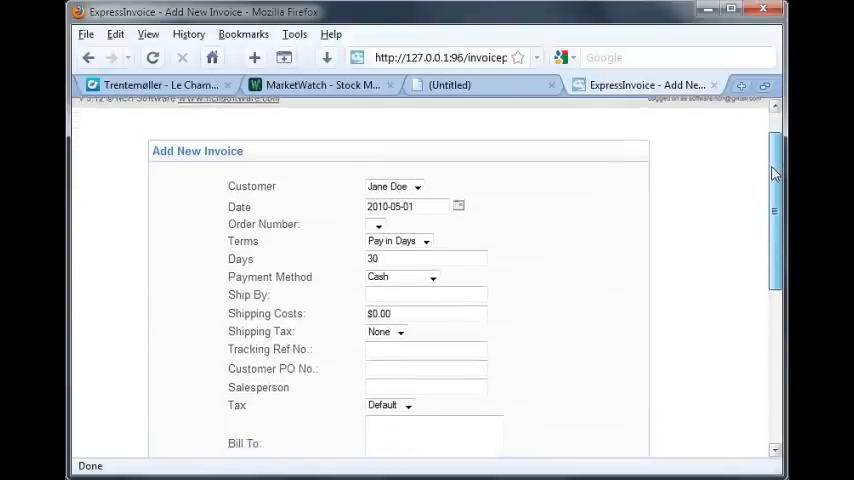
scroll("down", 3)
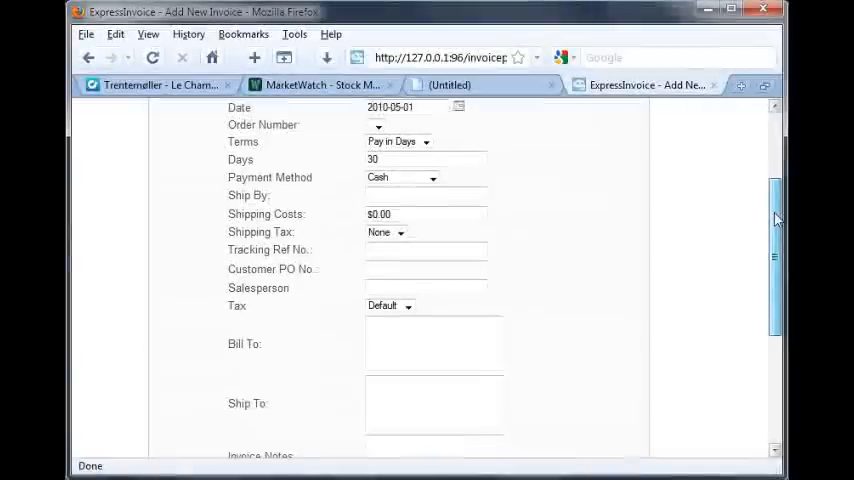
scroll("down", 3)
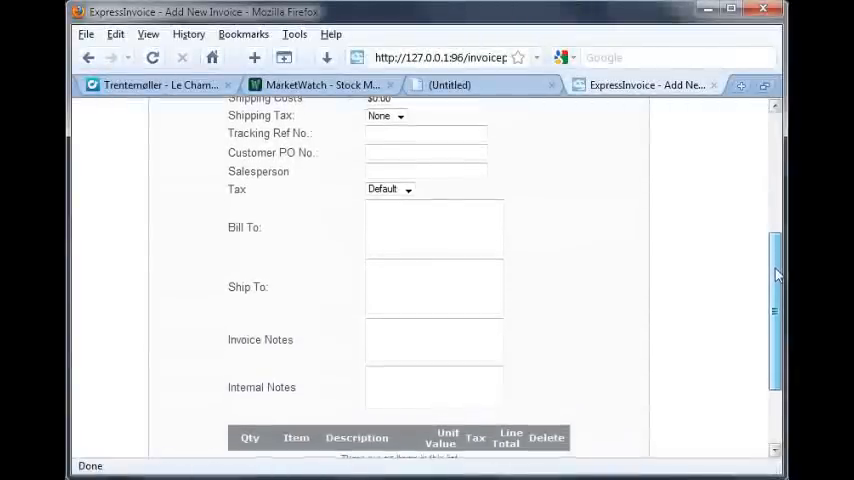
scroll("down", 3)
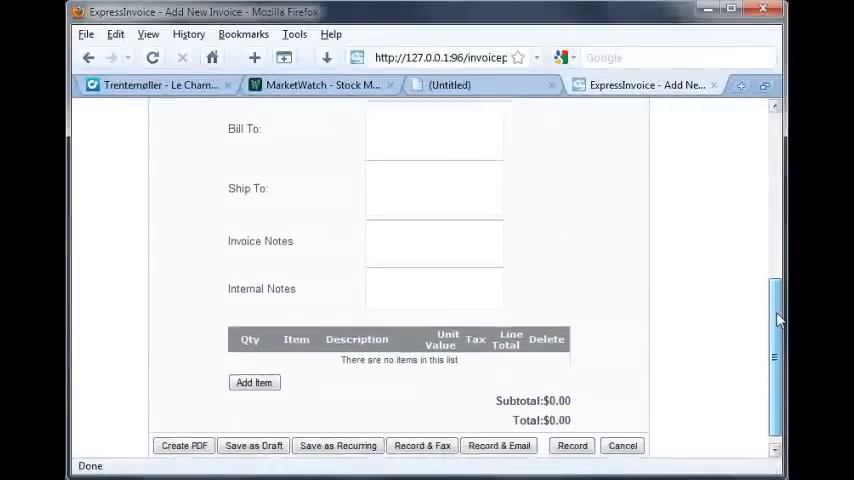
scroll("down", 3)
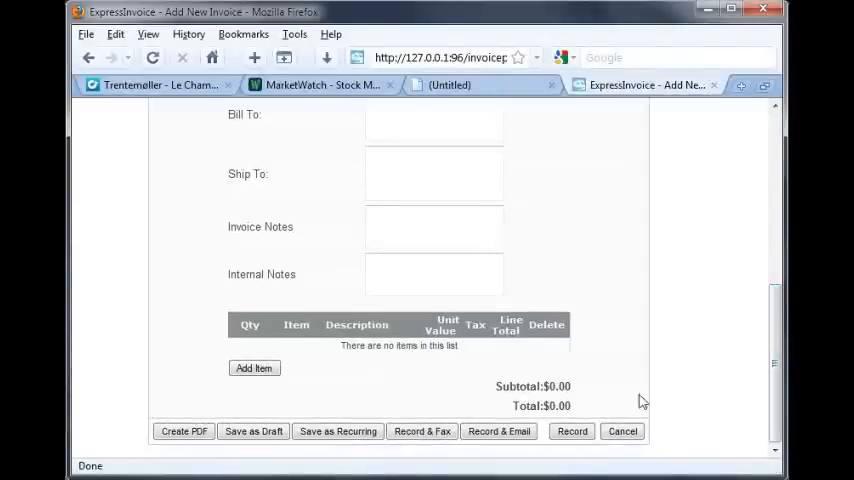
mouse_move(658, 435)
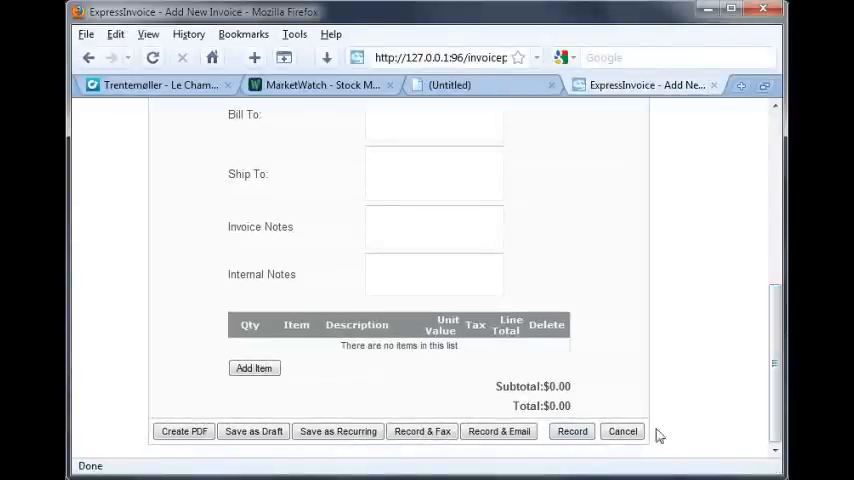
scroll("up", 3)
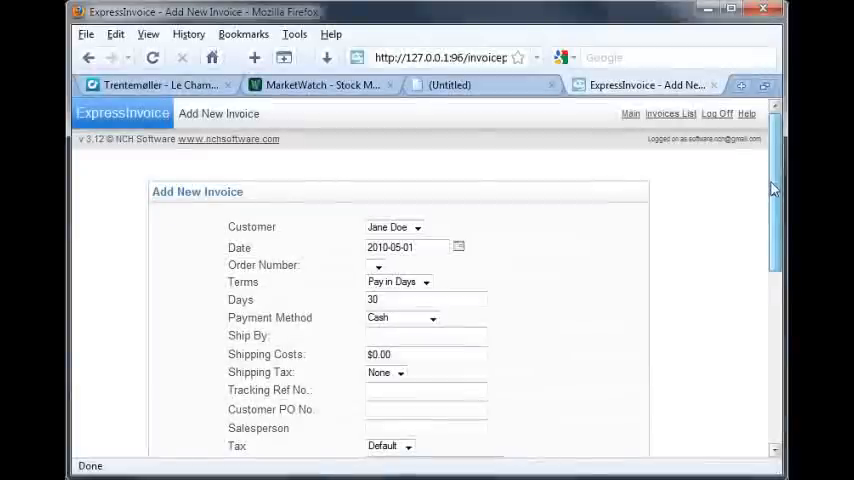
mouse_move(711, 178)
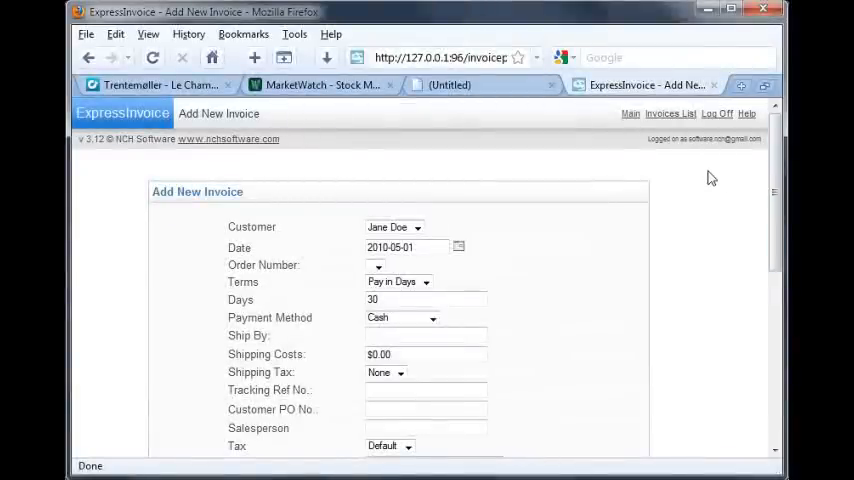
left_click(630, 113)
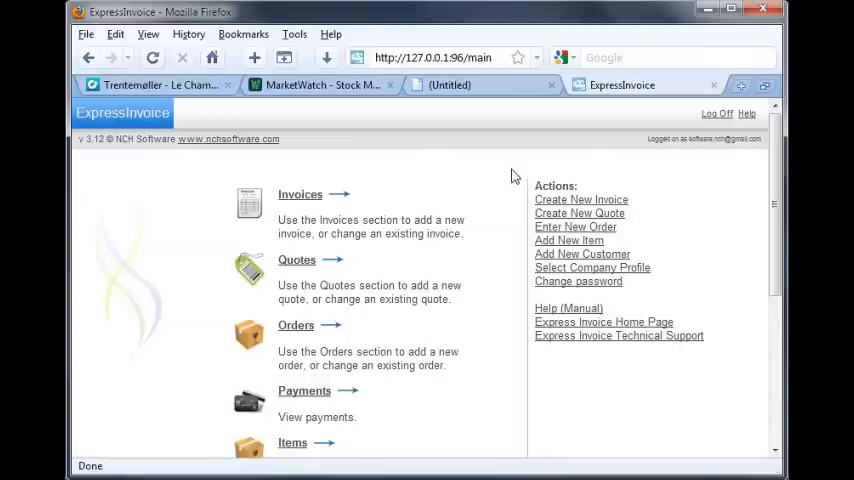
mouse_move(305, 391)
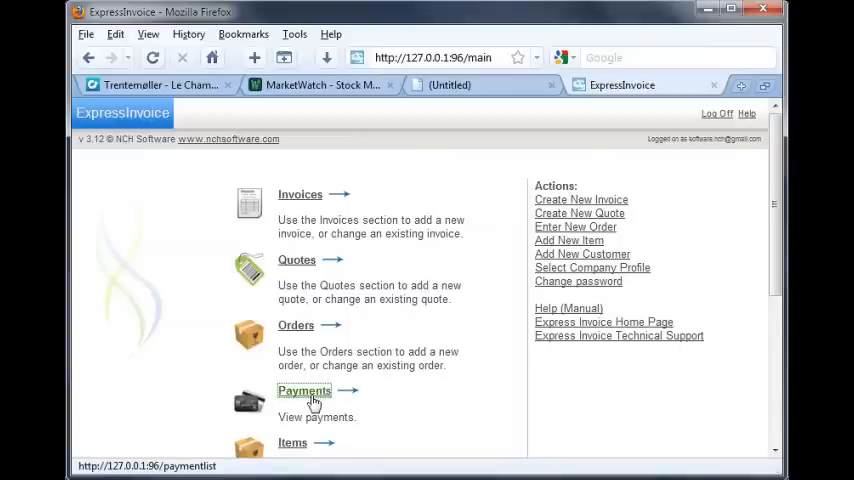
View the four payments with the Period filter on All, then open the Reports page.
left_click(305, 390)
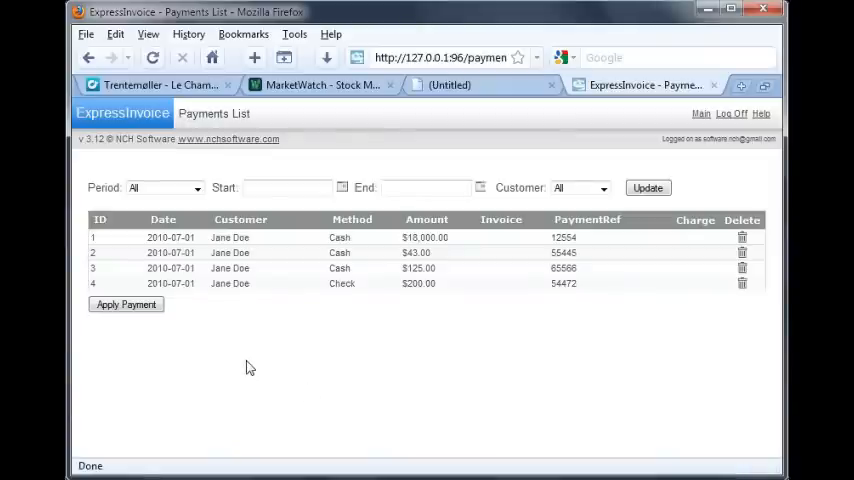
mouse_move(200, 325)
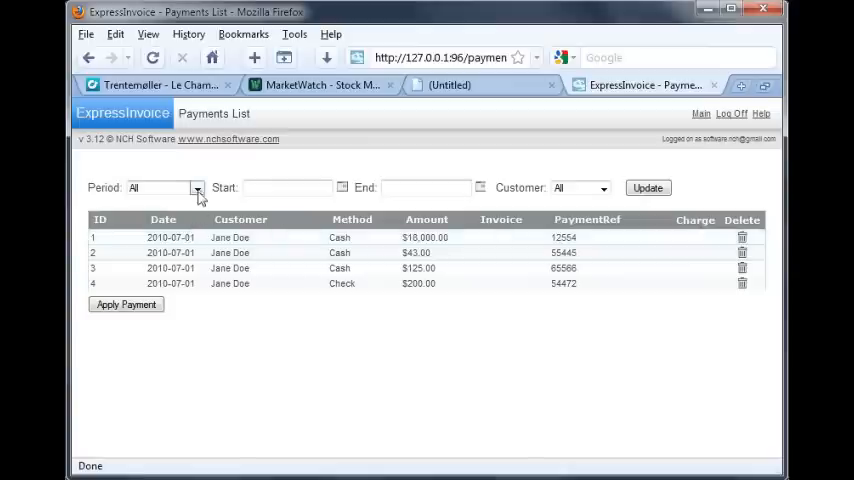
left_click(196, 188)
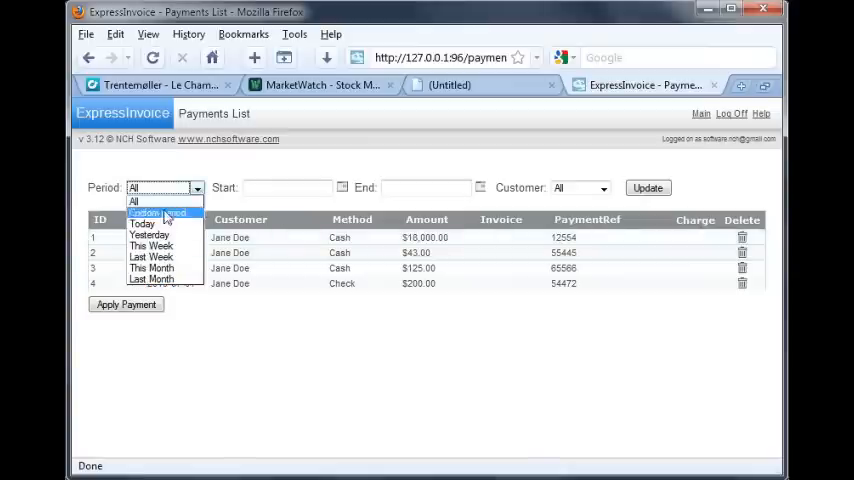
left_click(133, 200)
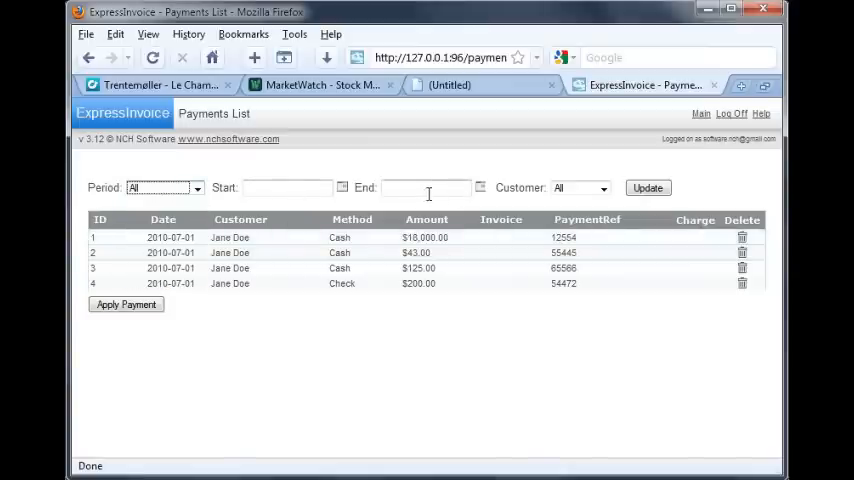
mouse_move(126, 304)
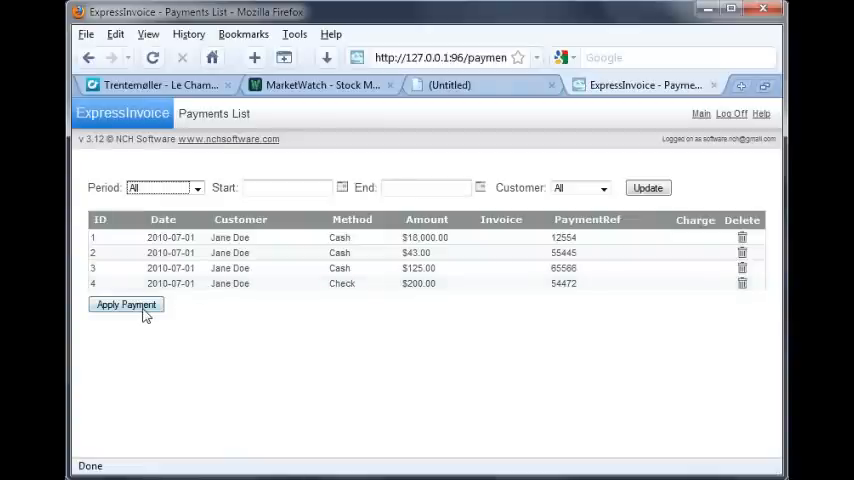
mouse_move(283, 305)
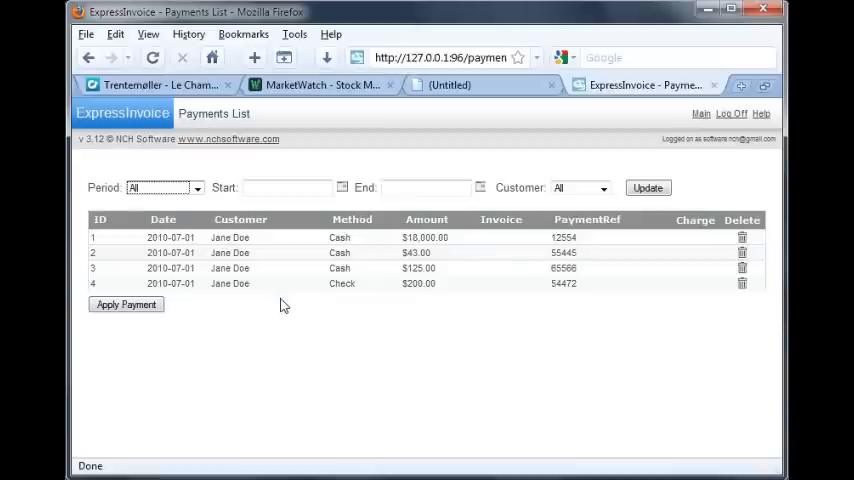
mouse_move(588, 312)
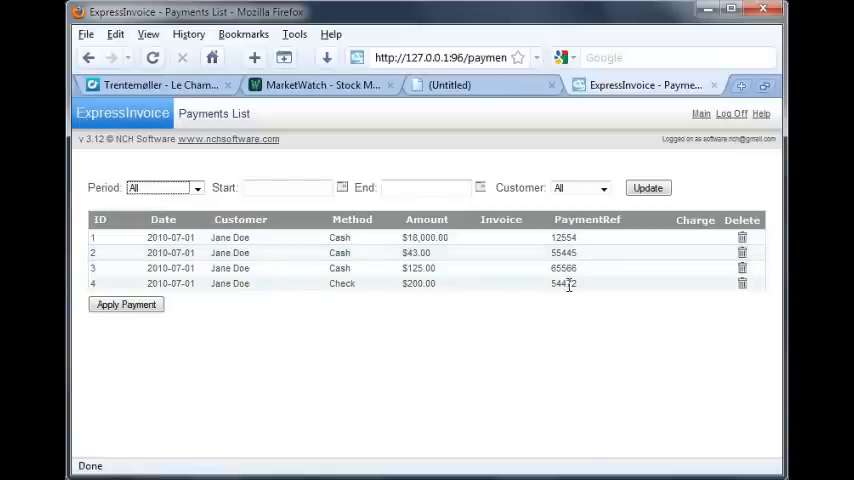
mouse_move(701, 113)
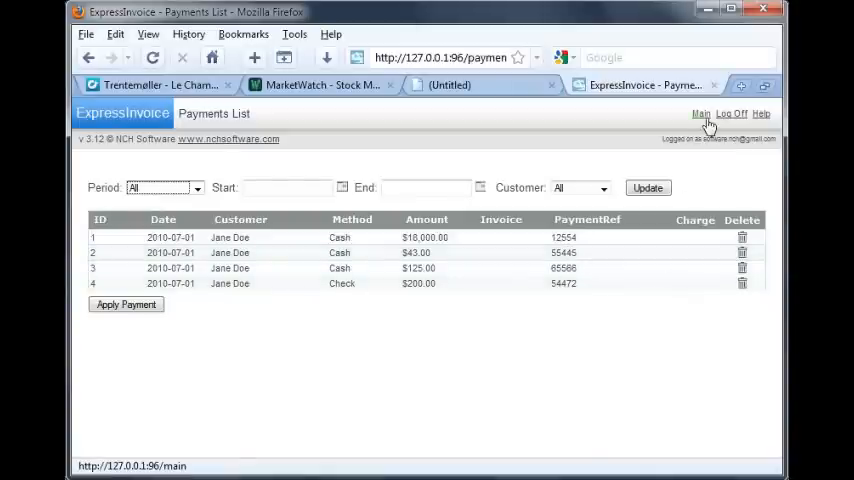
left_click(700, 113)
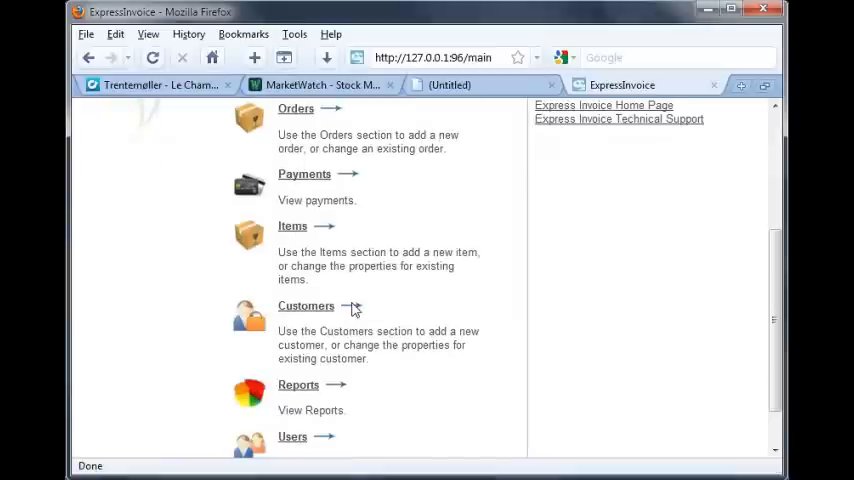
left_click(298, 385)
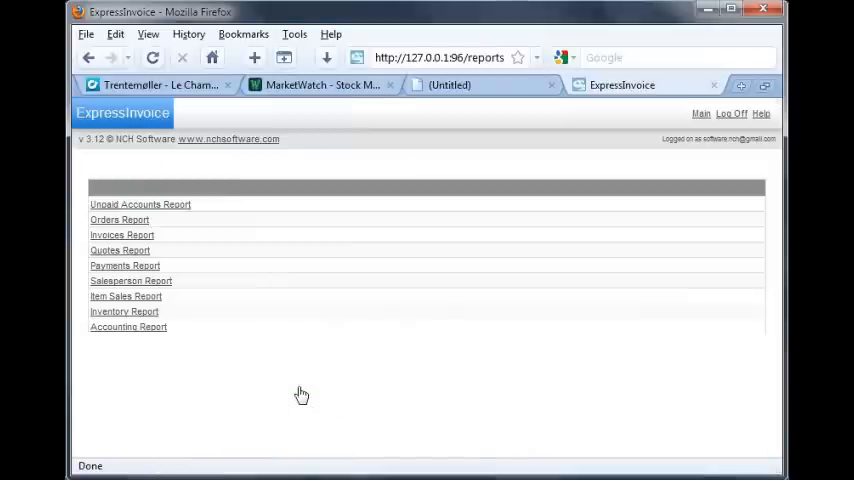